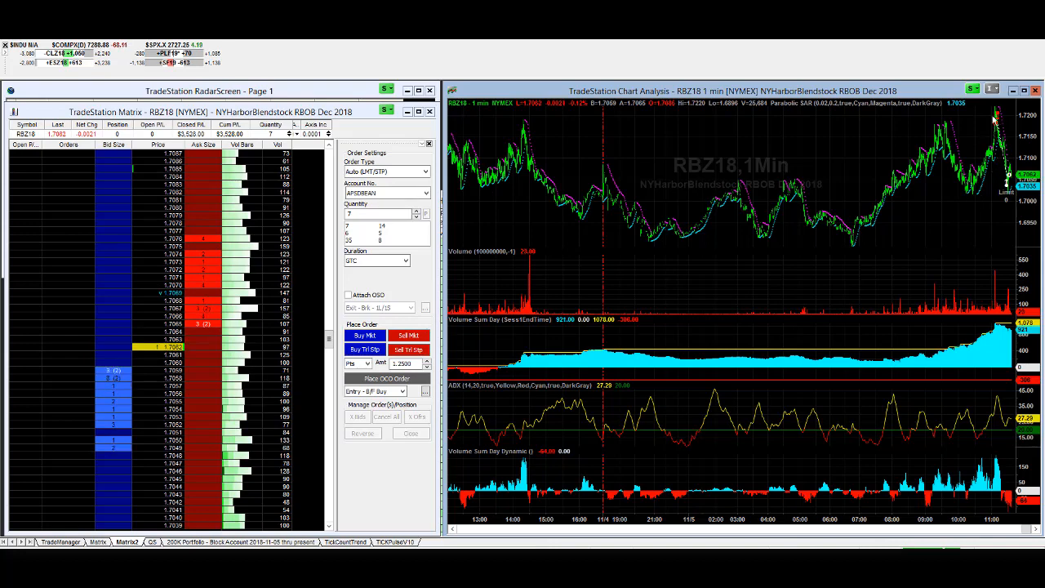
mouse_move(995, 213)
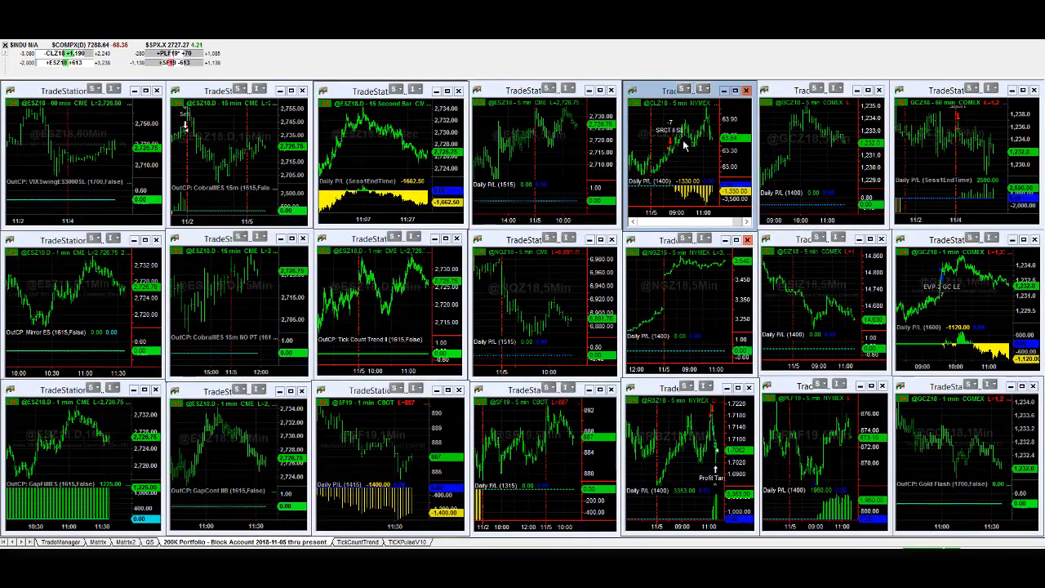
mouse_move(692, 124)
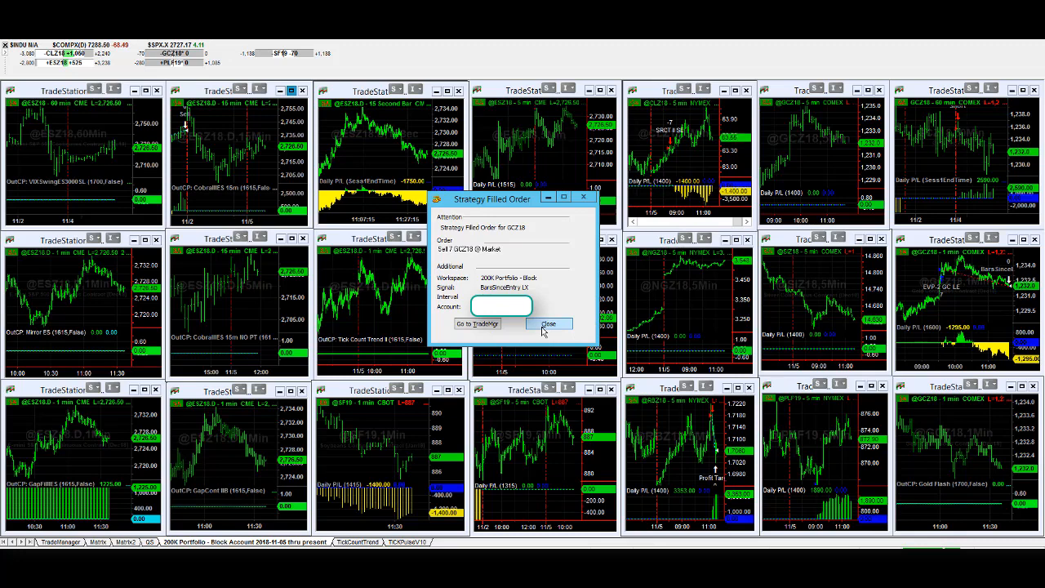
click(549, 323)
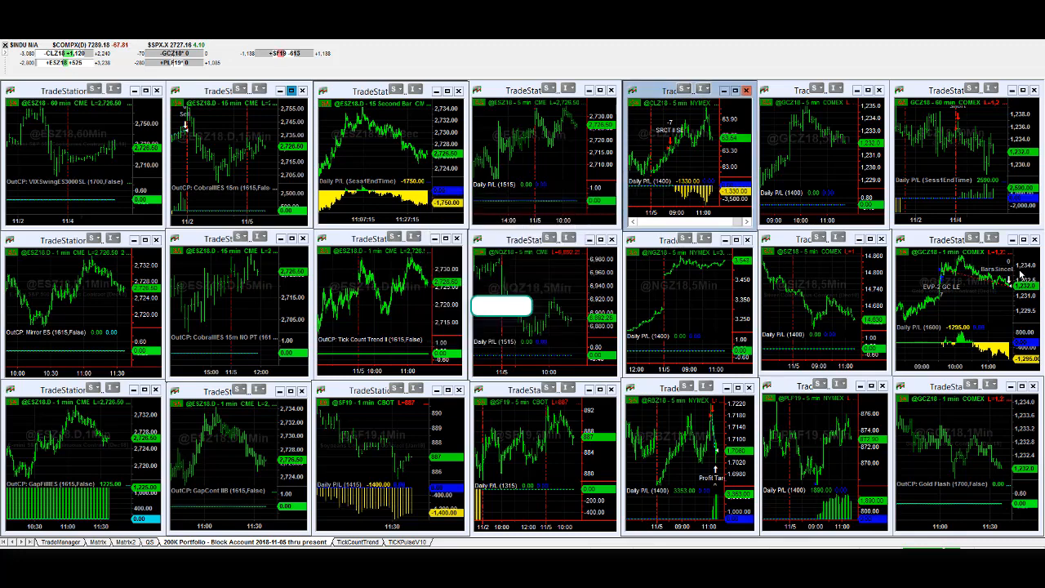
mouse_move(1012, 284)
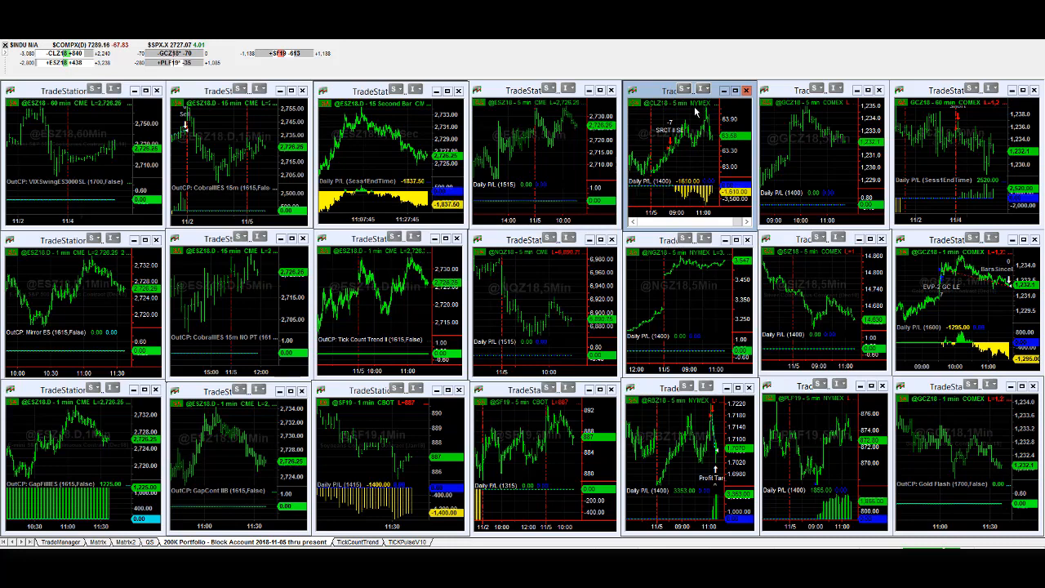
mouse_move(698, 149)
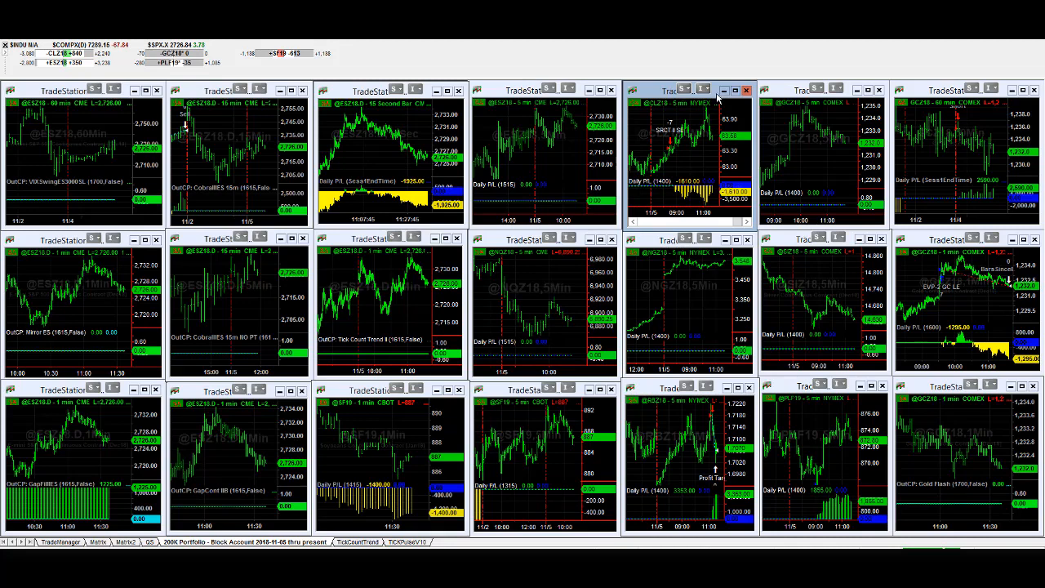
mouse_move(710, 134)
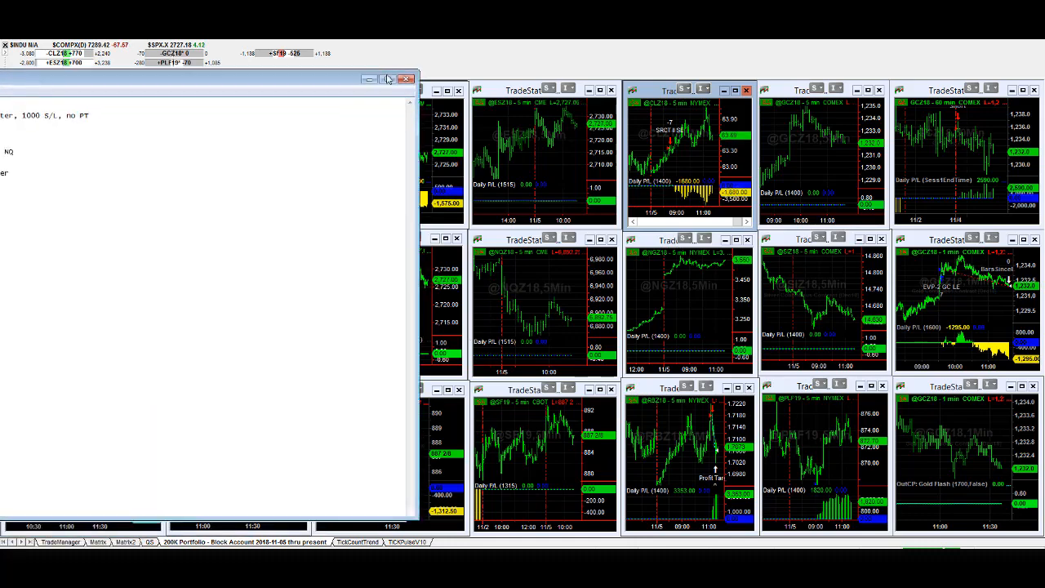
Bring Notepad's change notes forward and retype 'no PT' on the Tick Pulse V10 line
click(387, 78)
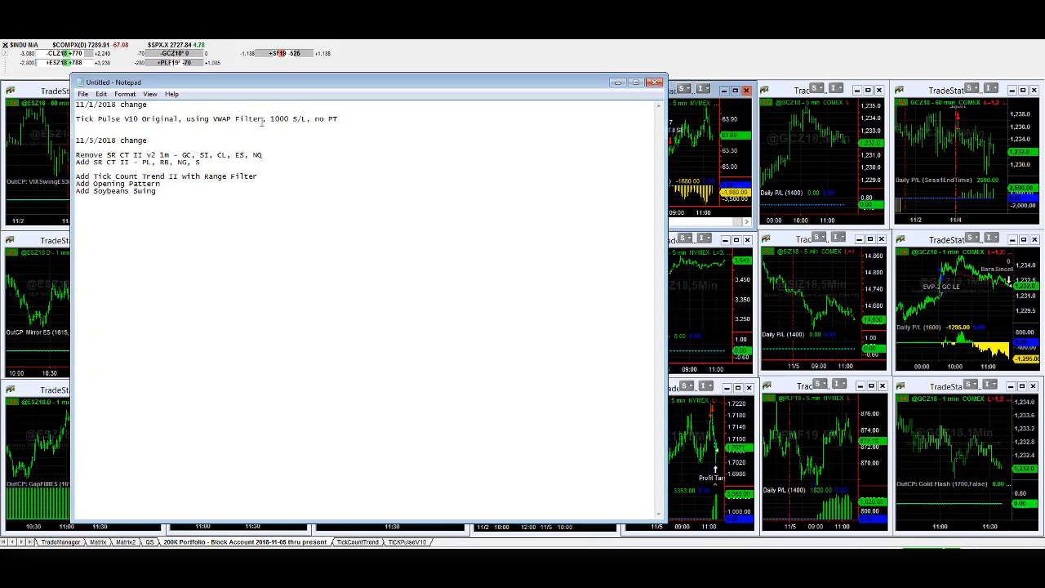
double_click(280, 118)
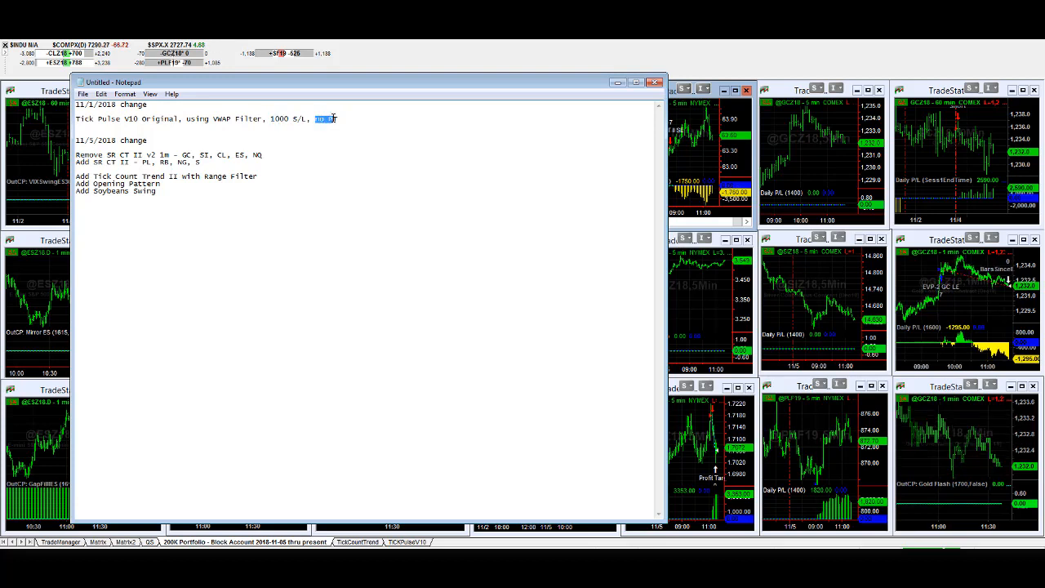
text(no PT)
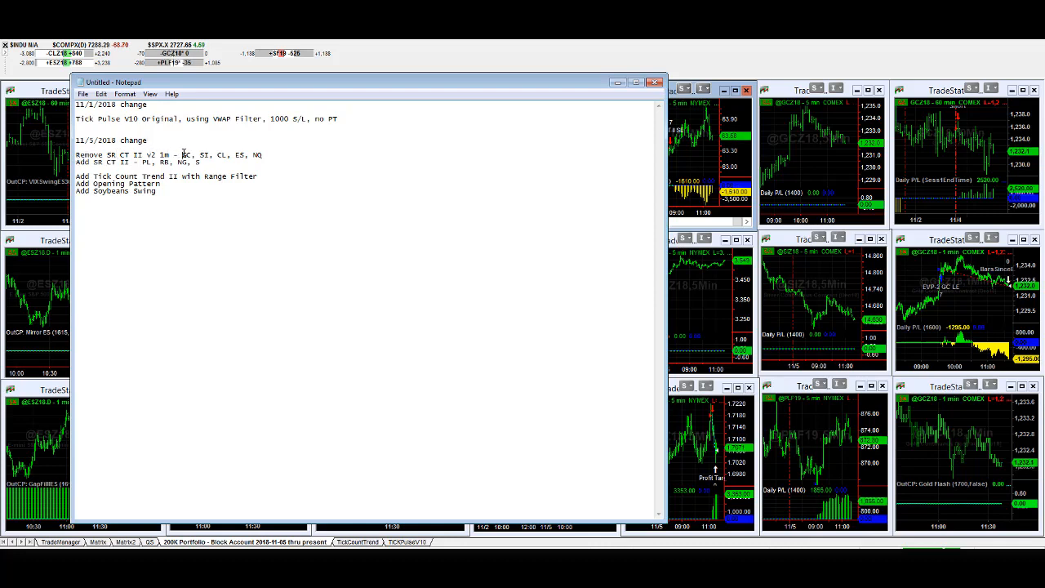
Highlight removed markets GC, SI, CL, ES, NQ, then the added PL, RB, NG, S
drag(182, 155, 264, 154)
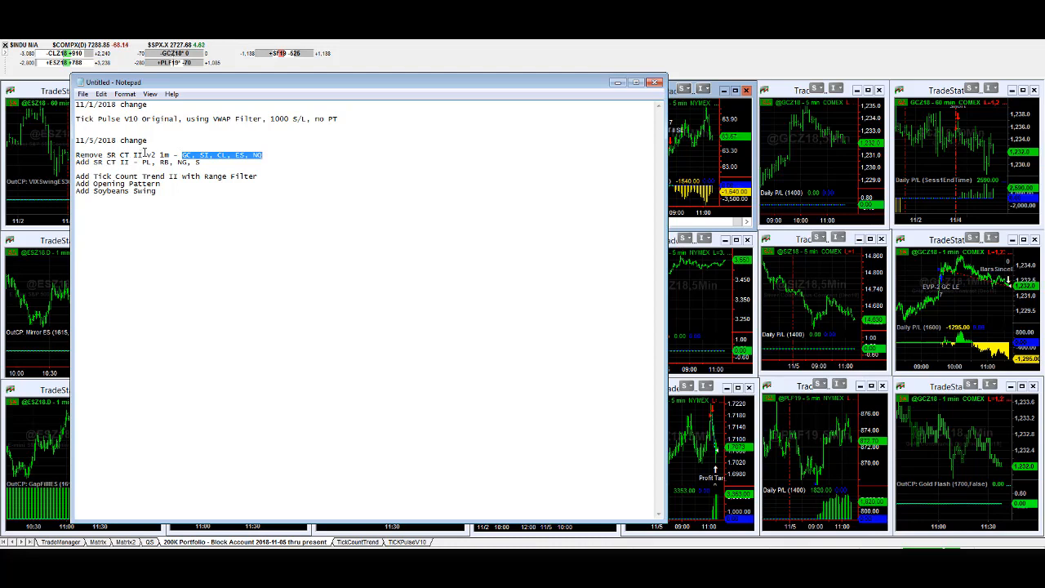
click(267, 154)
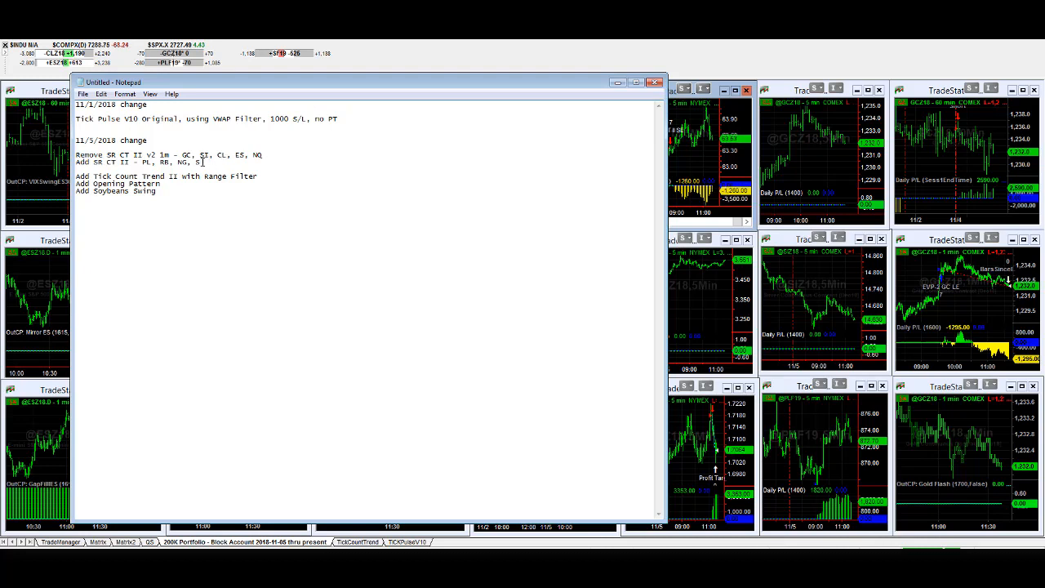
drag(140, 162, 200, 161)
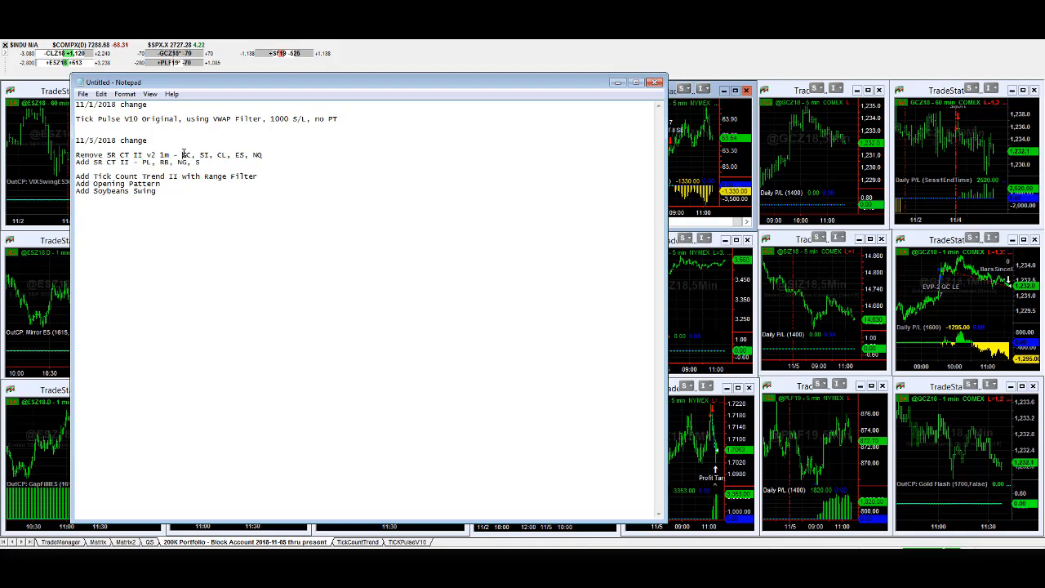
drag(182, 154, 263, 154)
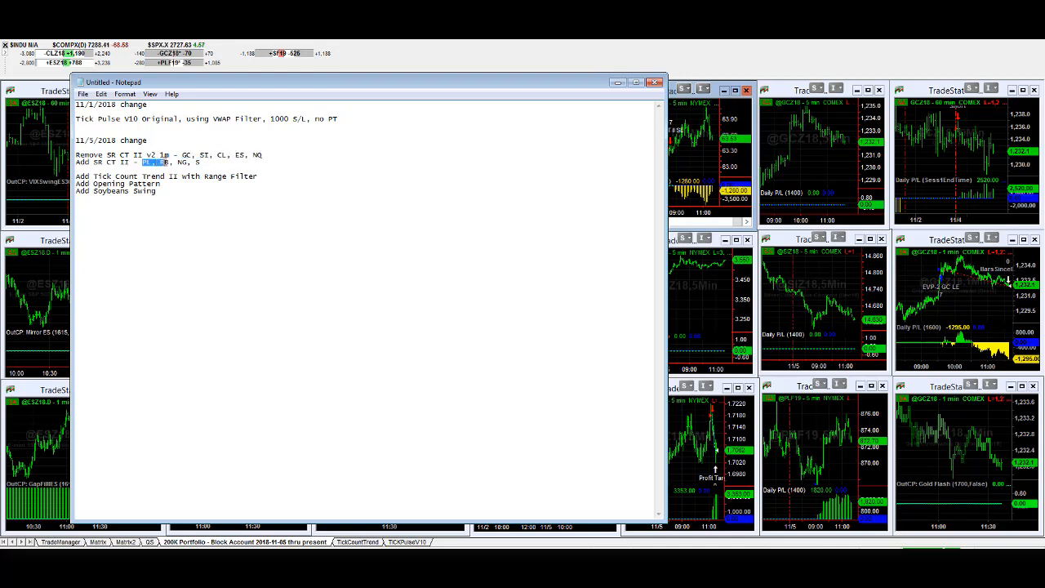
drag(145, 162, 200, 162)
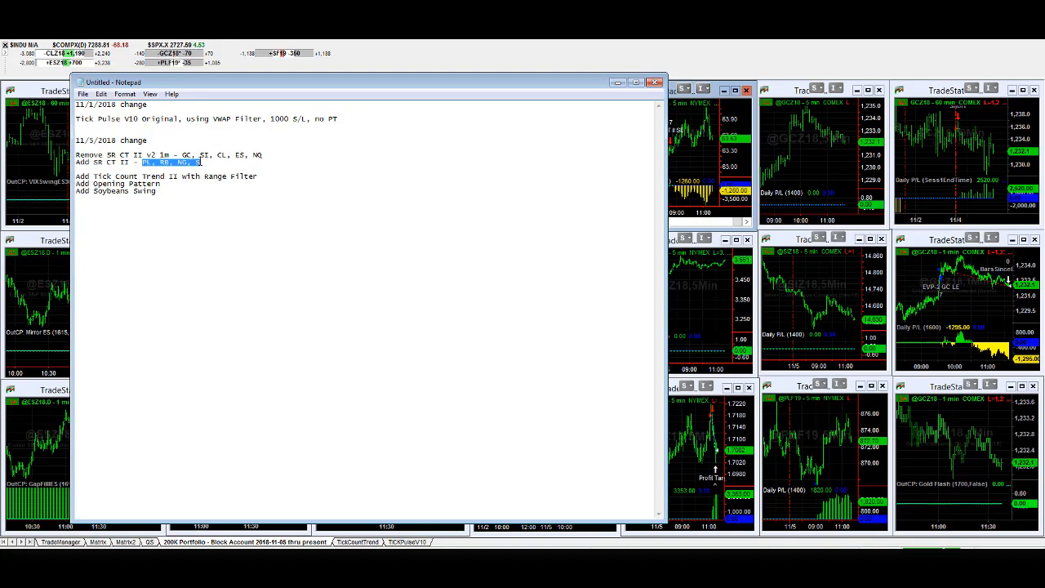